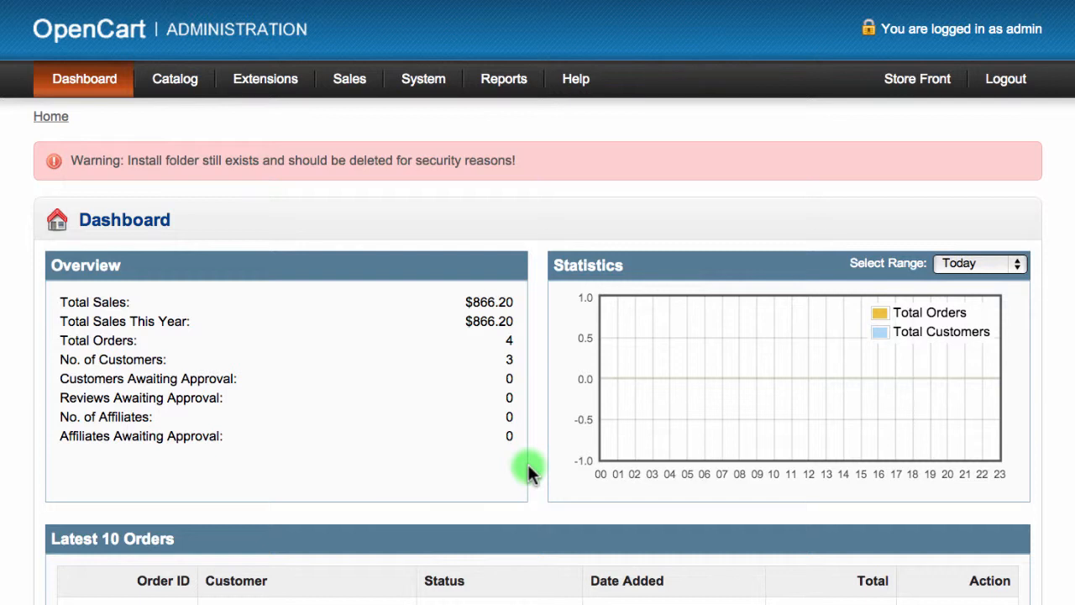
Step: Open the OpenBay Pro eBay Item links page from the Extensions menu
click(265, 78)
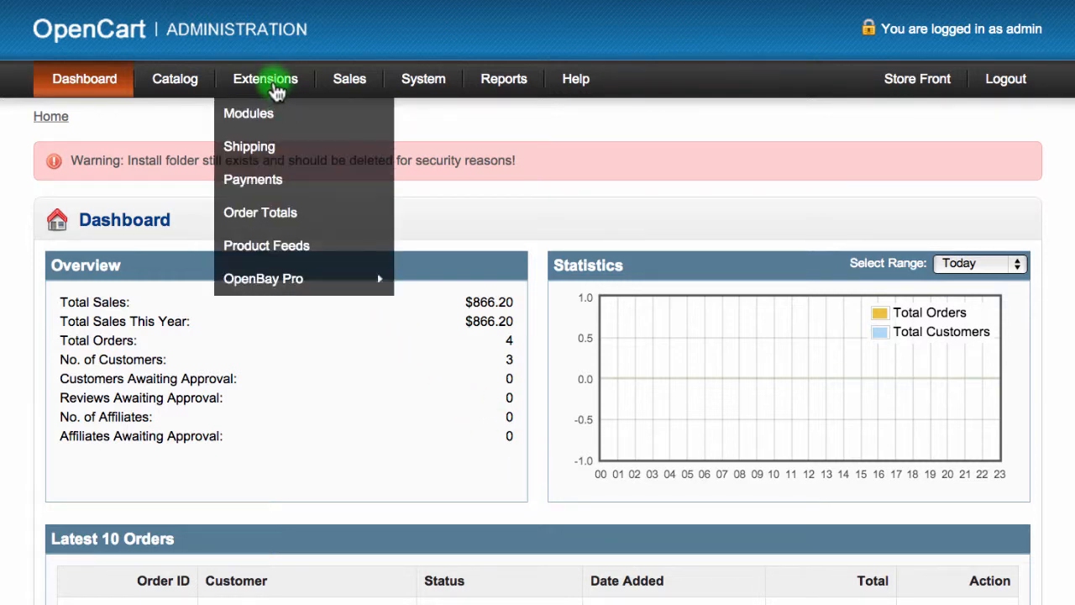
mouse_move(263, 278)
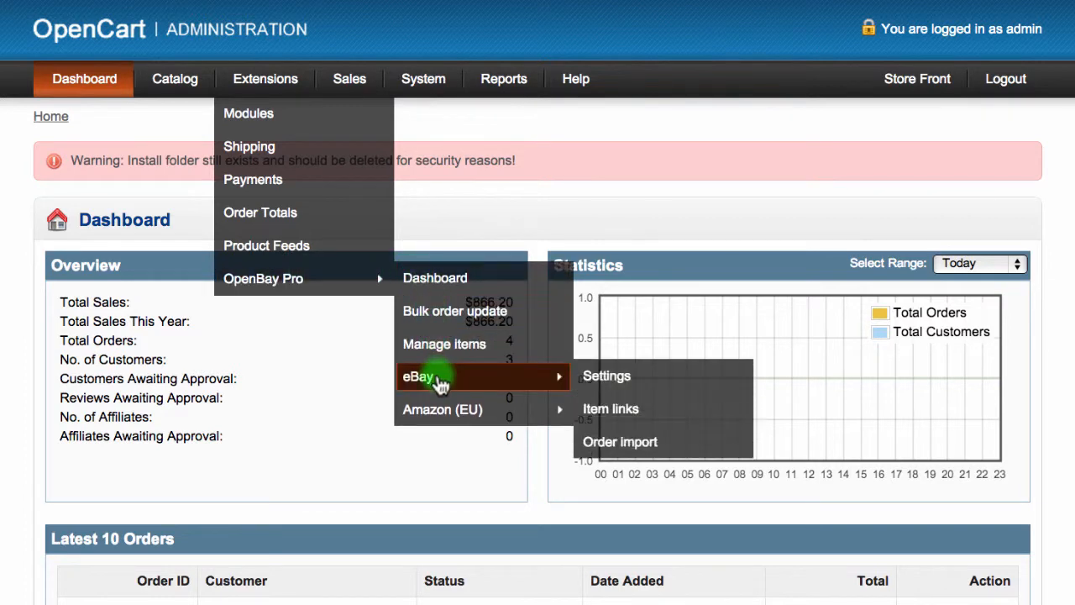
mouse_move(611, 409)
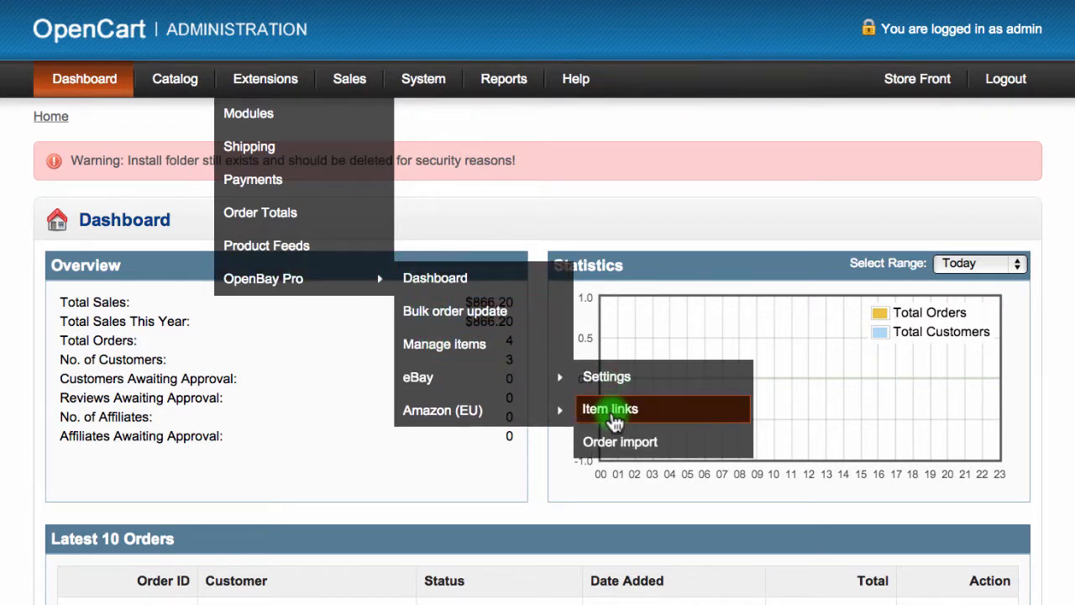
click(610, 409)
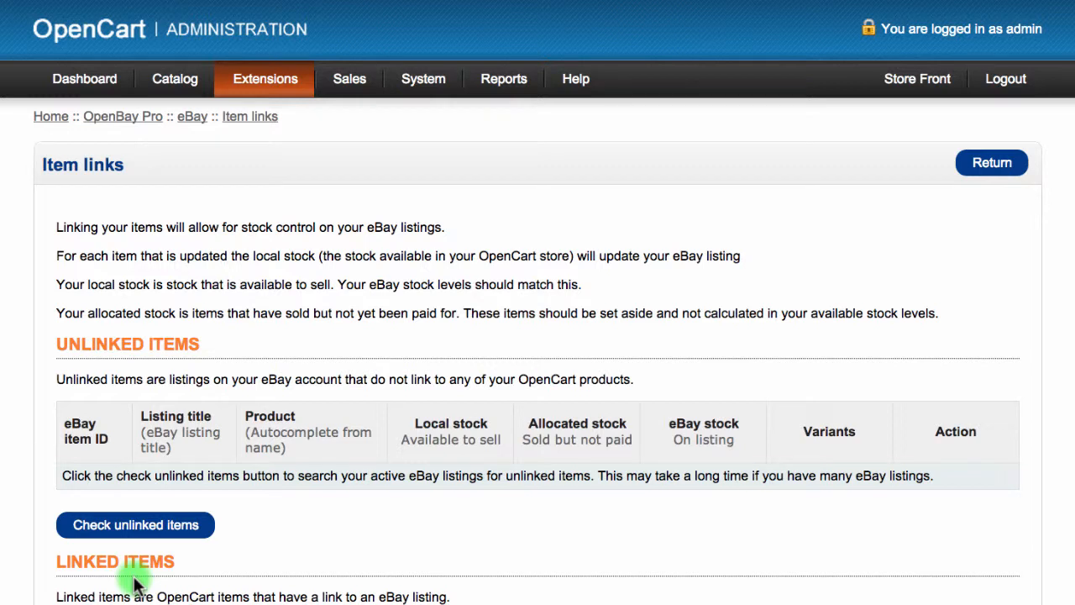
mouse_move(330, 462)
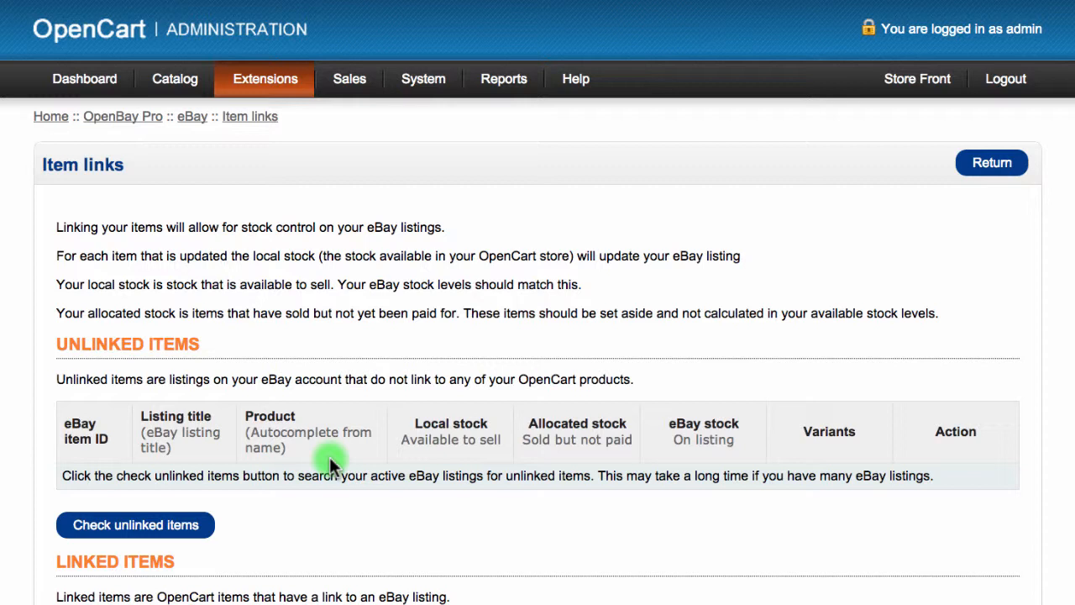
mouse_move(273, 466)
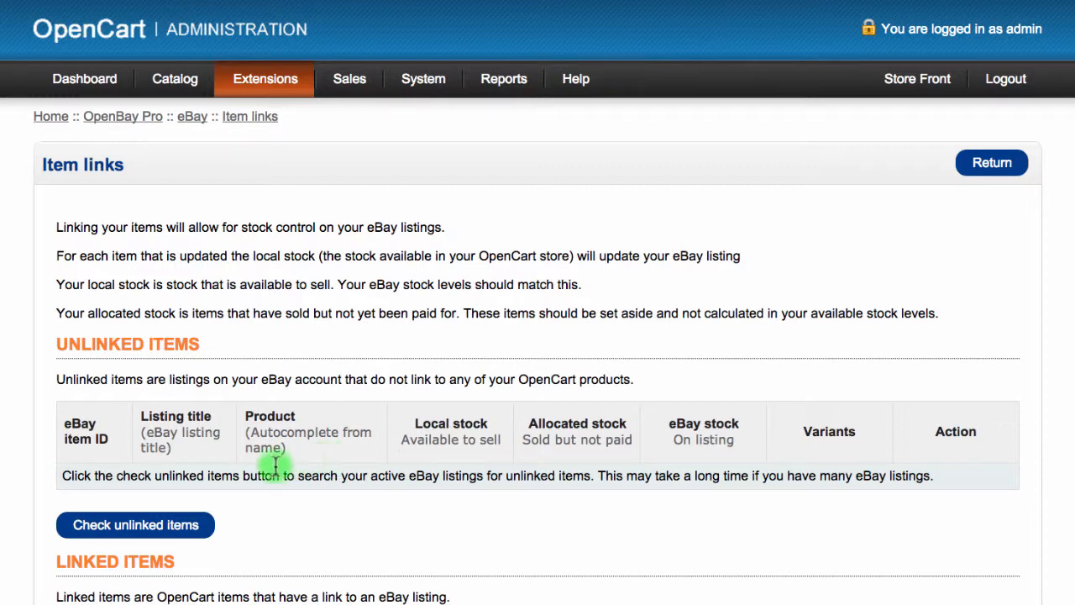
Step: List unlinked eBay items and assign Blue Men's Shirt- TEST PRODUCT to the first listing
click(134, 524)
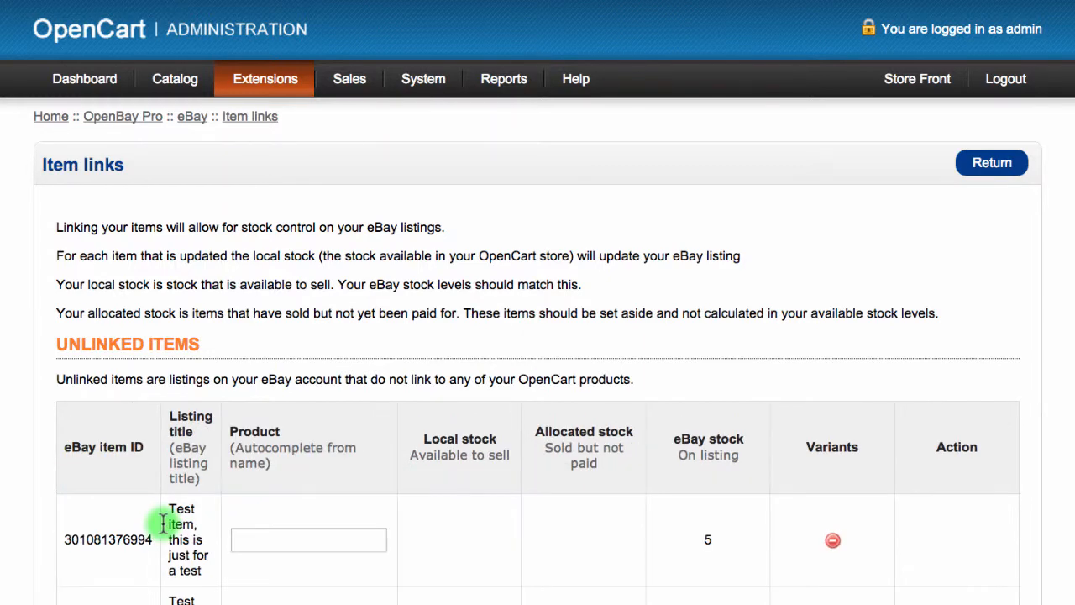
scroll(down, 3)
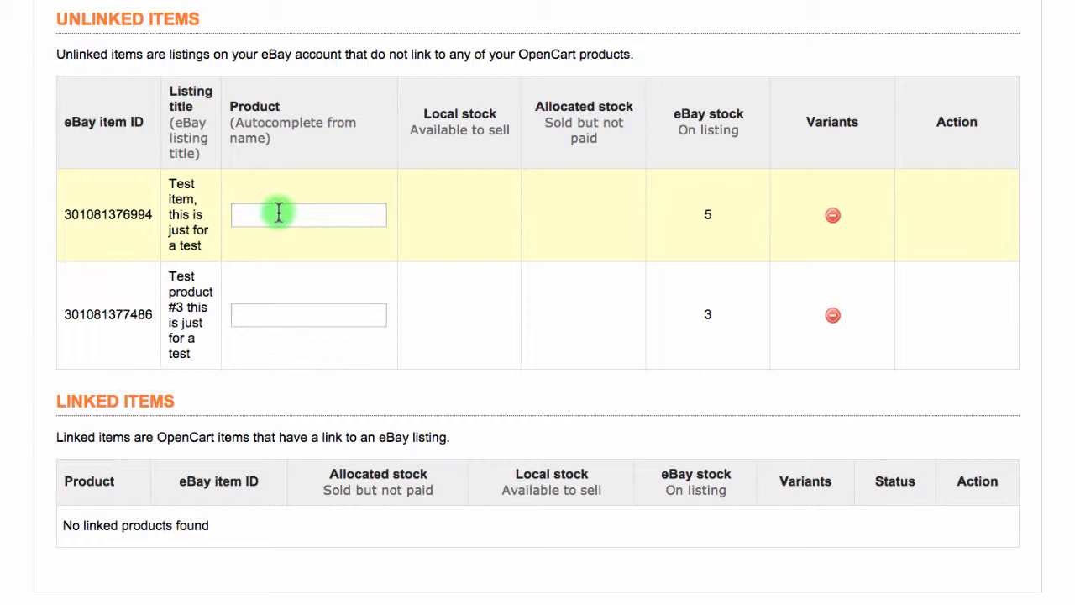
text(blu)
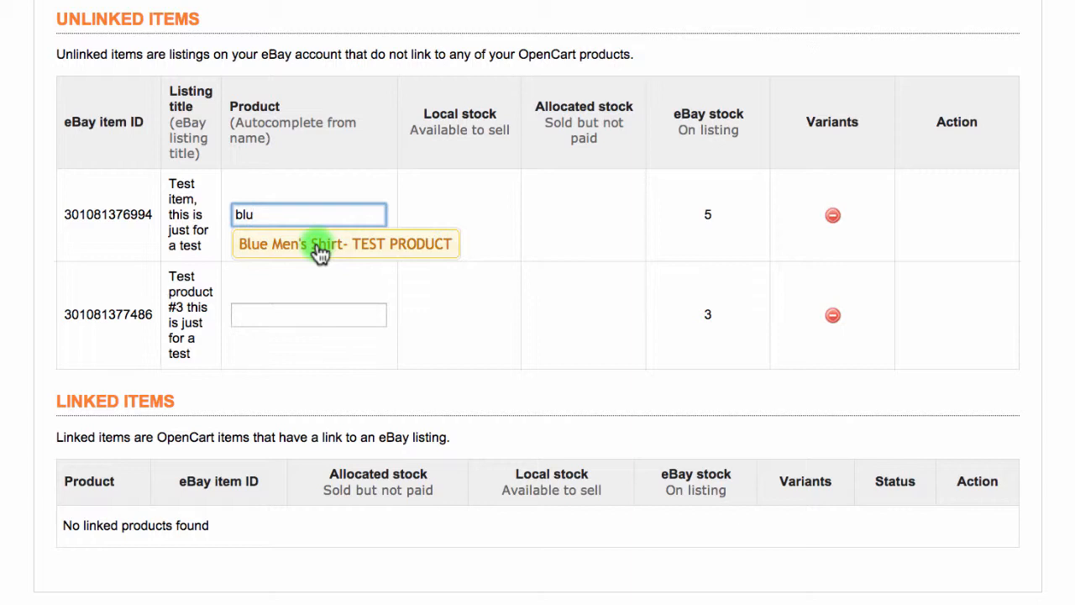
click(344, 244)
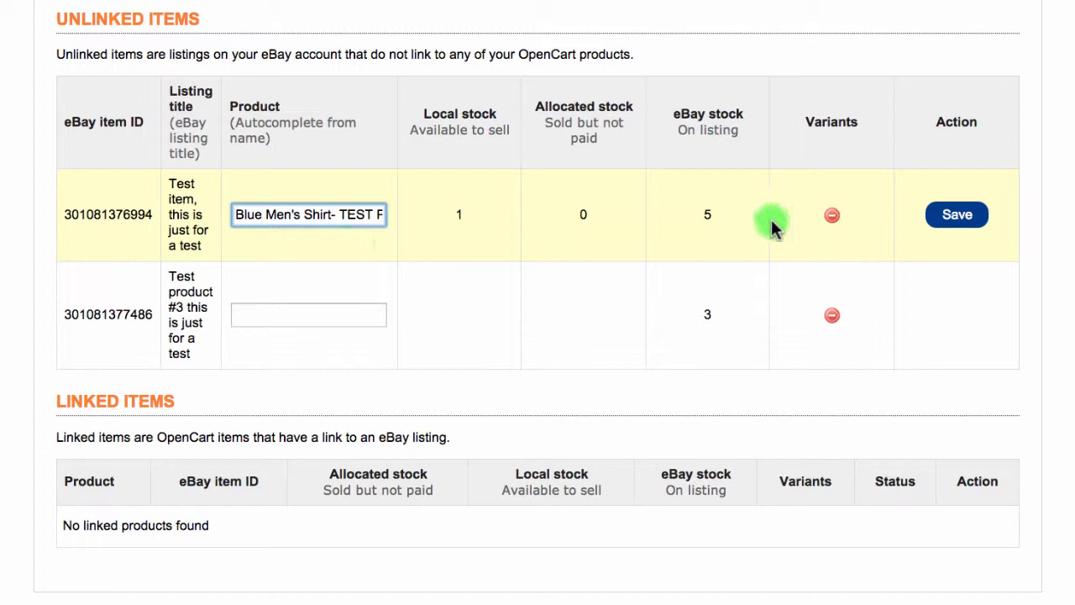
Step: Save the shirt link and review the linked items' error statuses
click(956, 214)
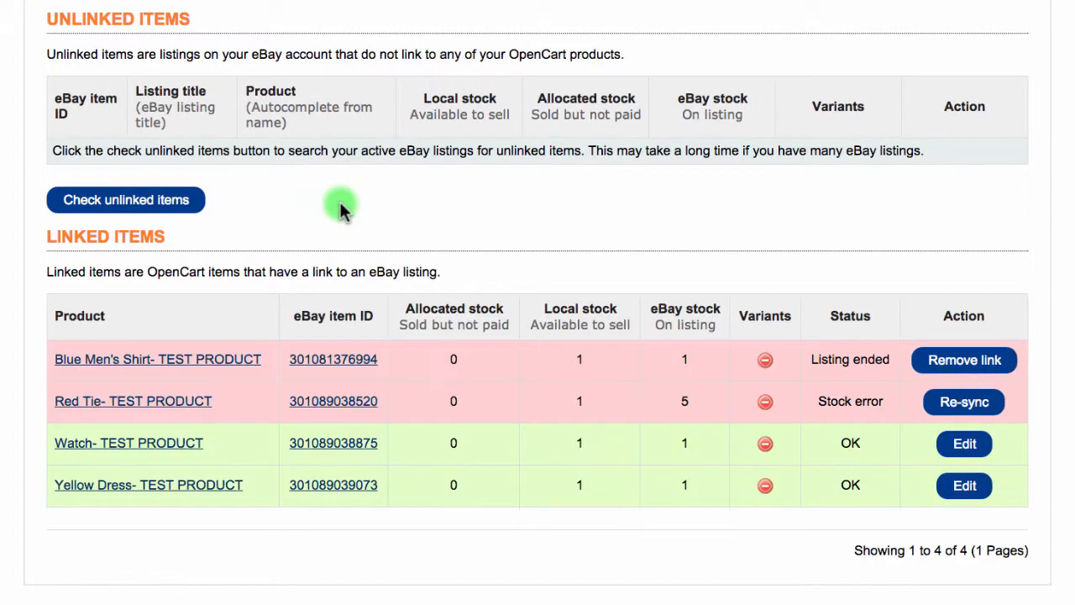
mouse_move(126, 206)
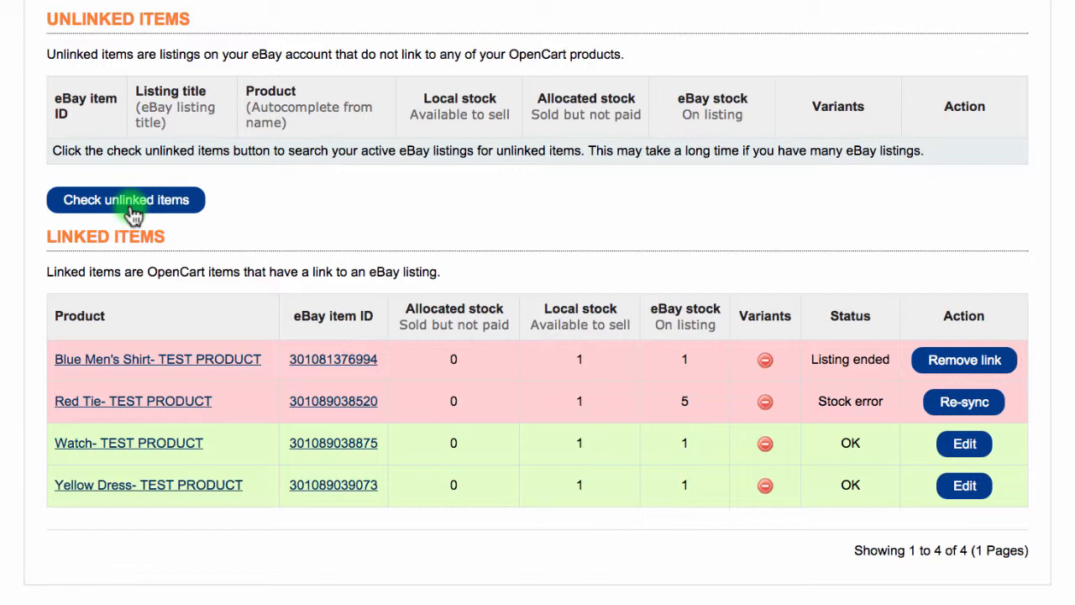
mouse_move(267, 471)
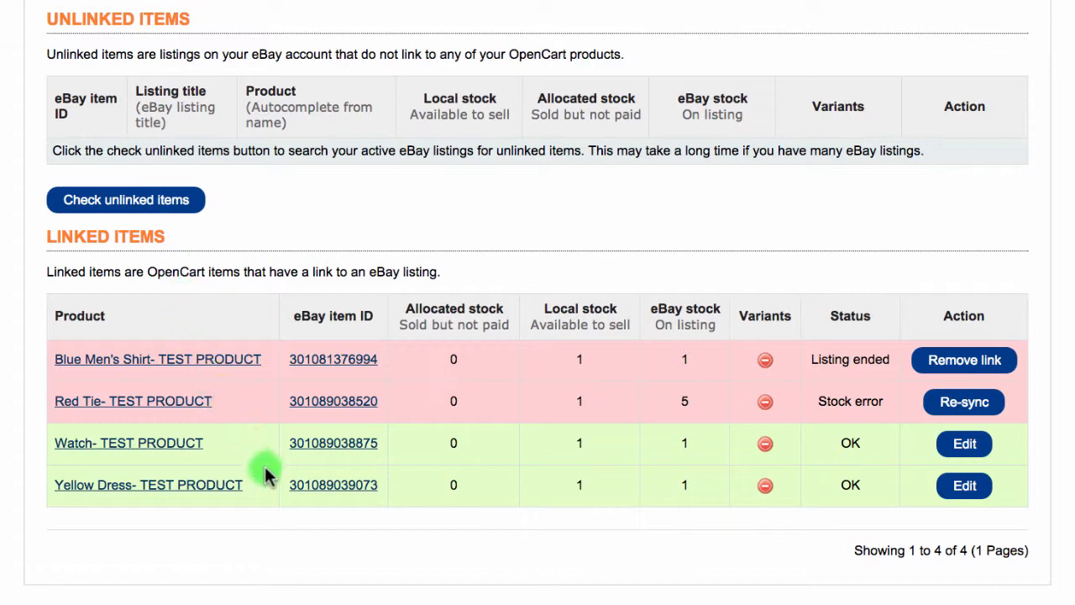
mouse_move(273, 494)
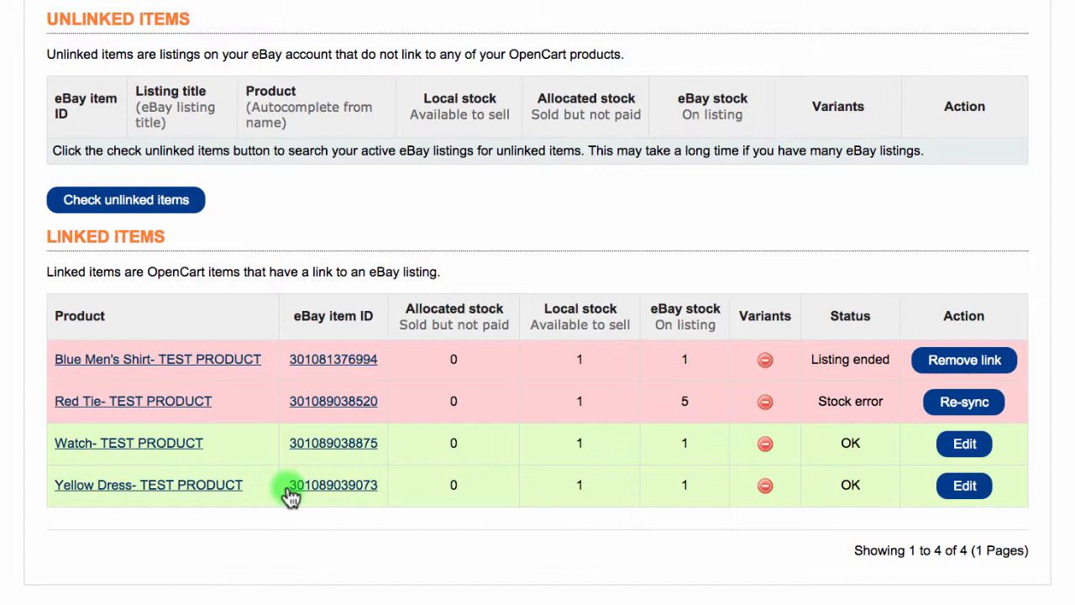
mouse_move(438, 446)
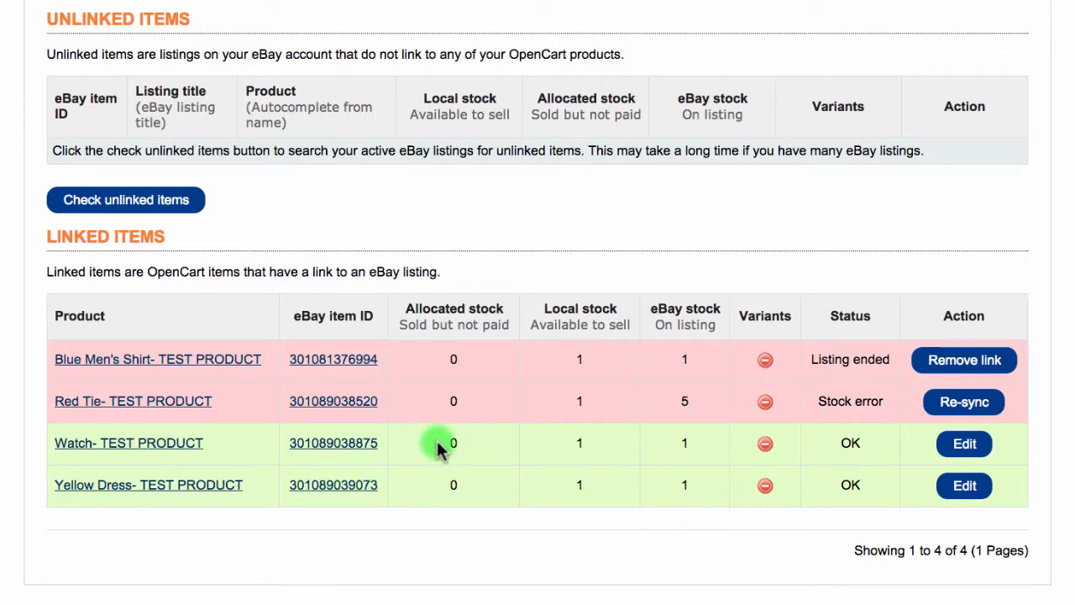
mouse_move(755, 449)
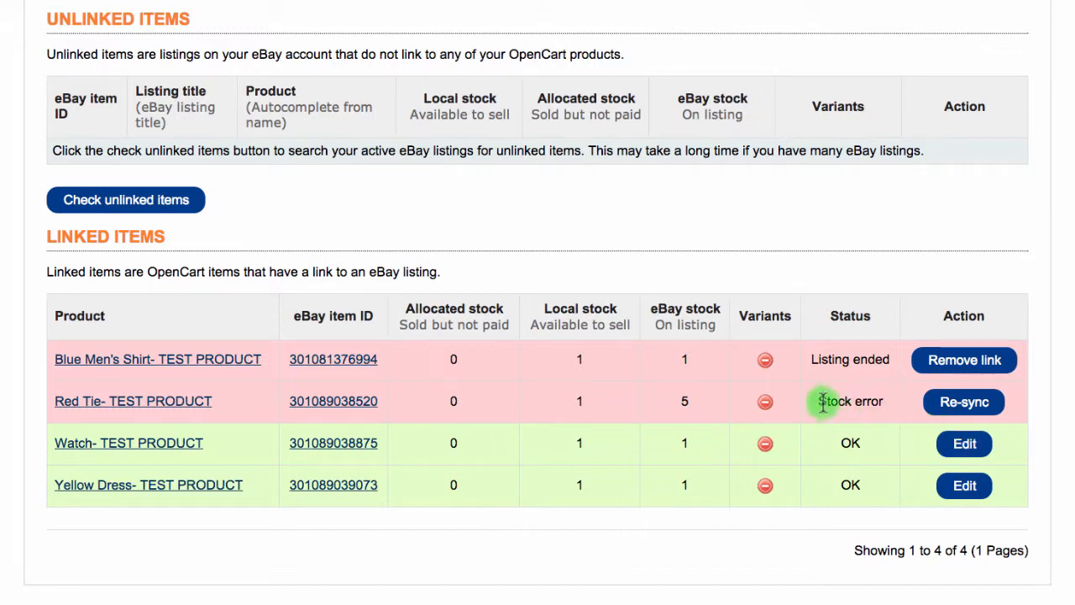
mouse_move(781, 368)
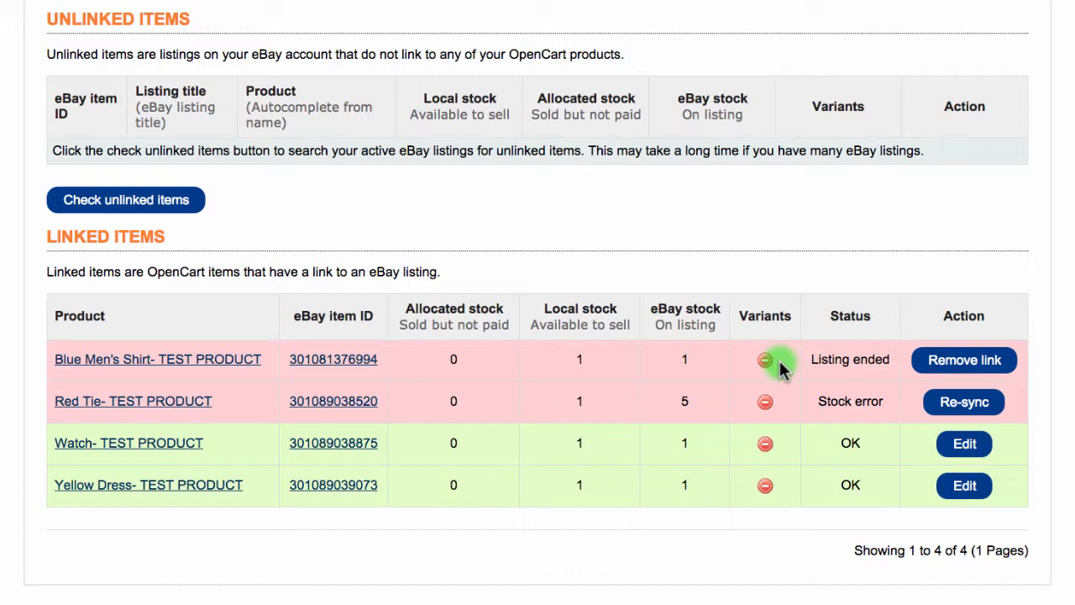
mouse_move(815, 411)
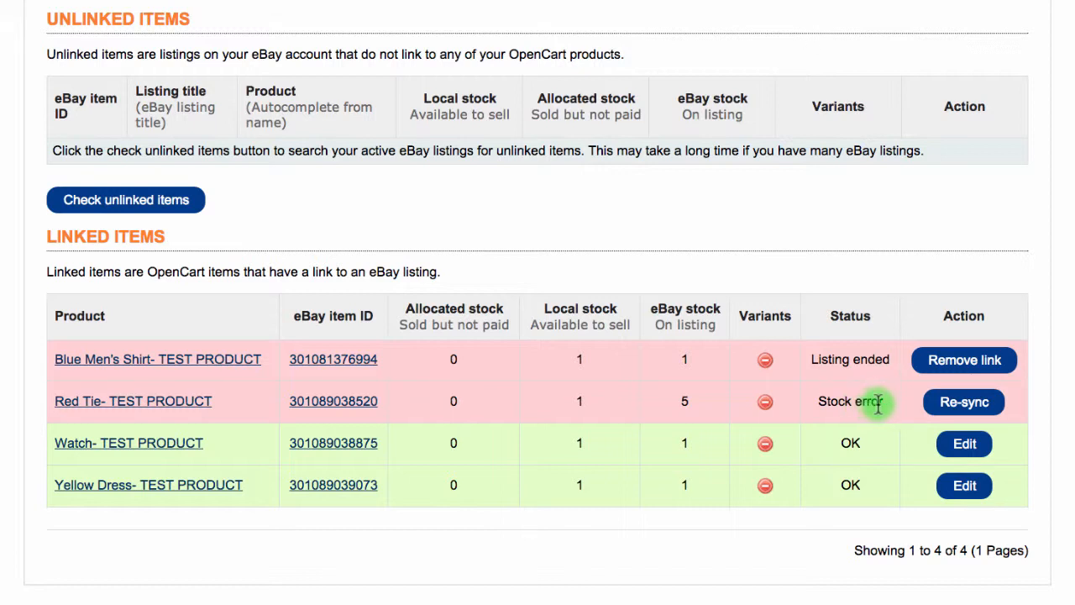
mouse_move(886, 411)
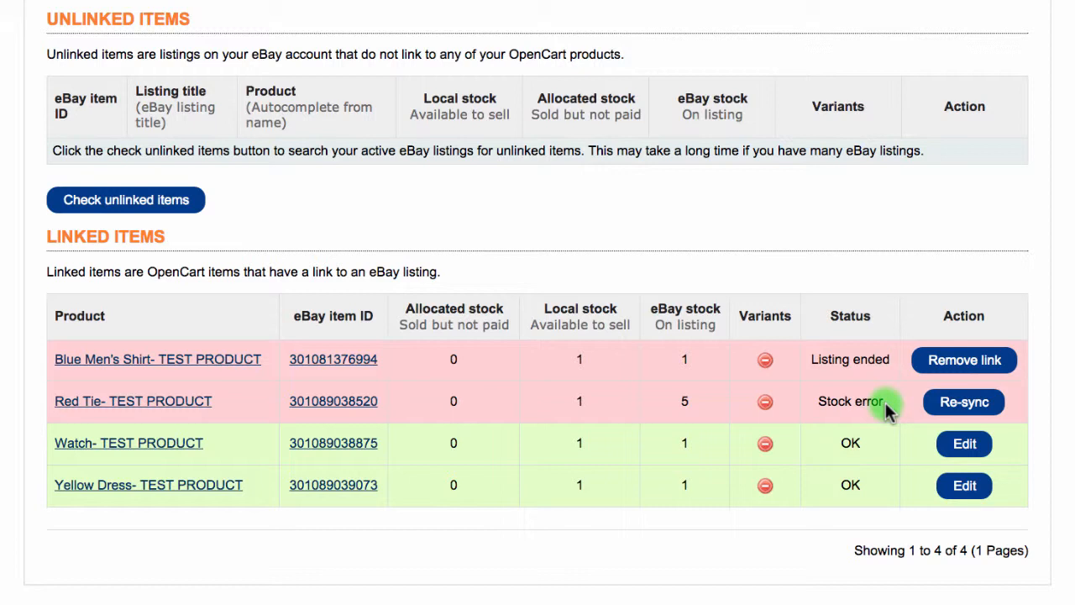
Step: Re-sync the Red Tie stock and remove the ended Blue Men's Shirt link
click(965, 401)
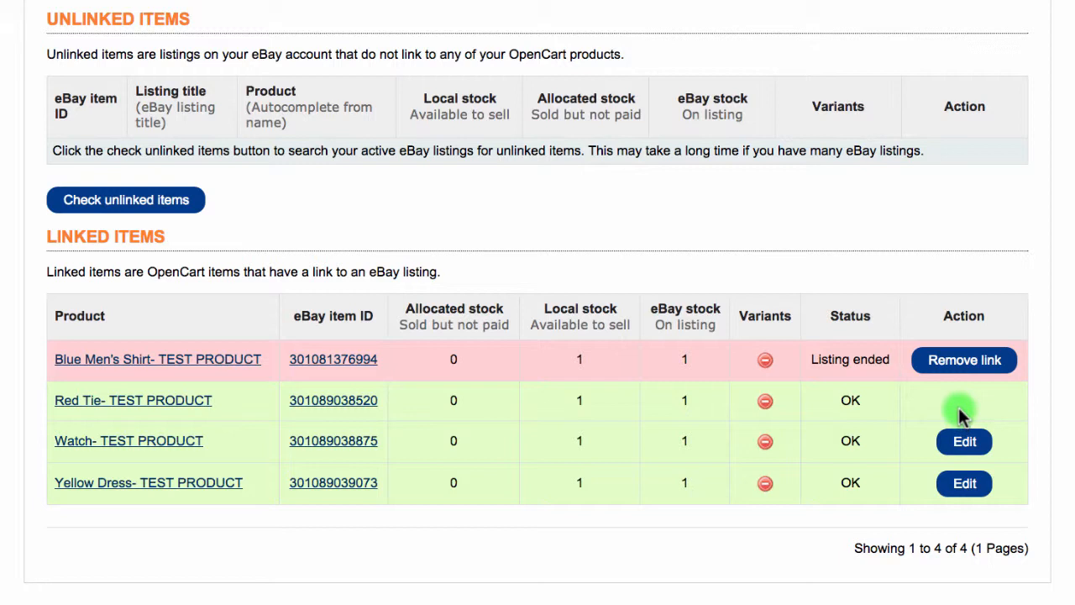
mouse_move(899, 395)
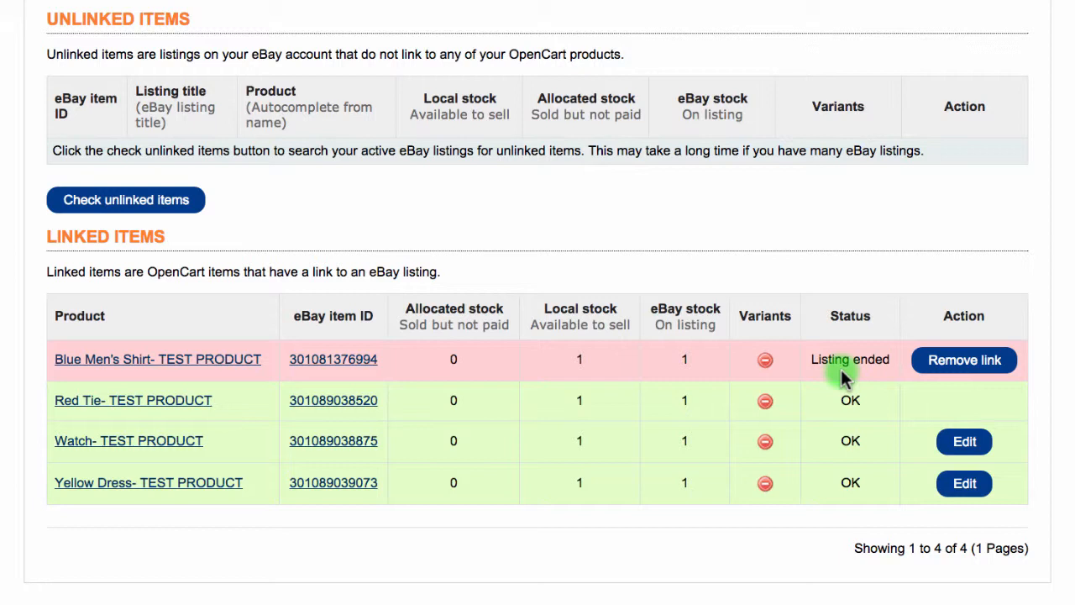
mouse_move(850, 378)
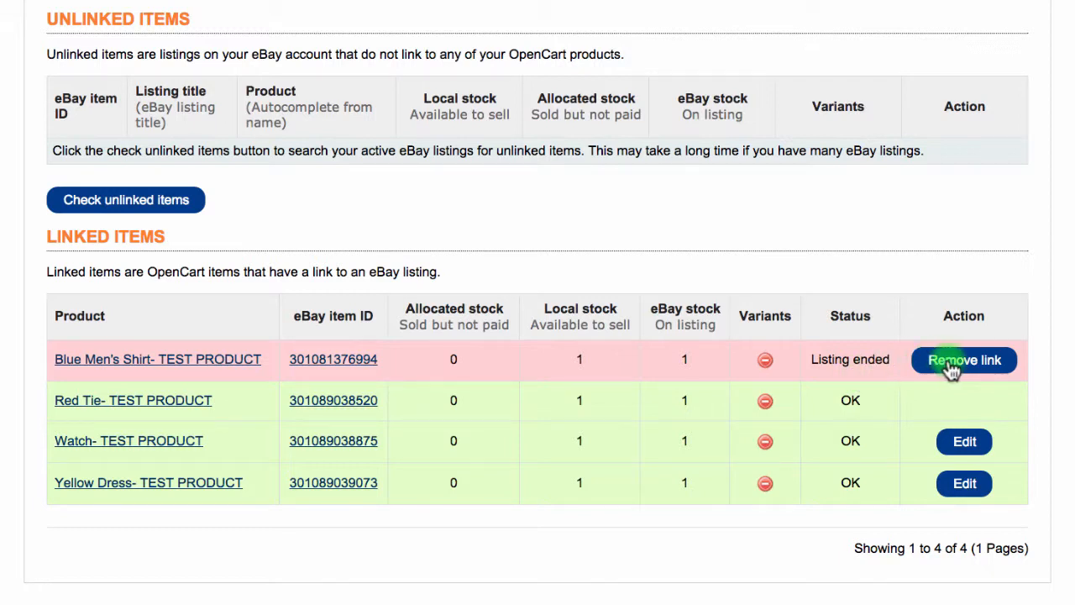
click(964, 360)
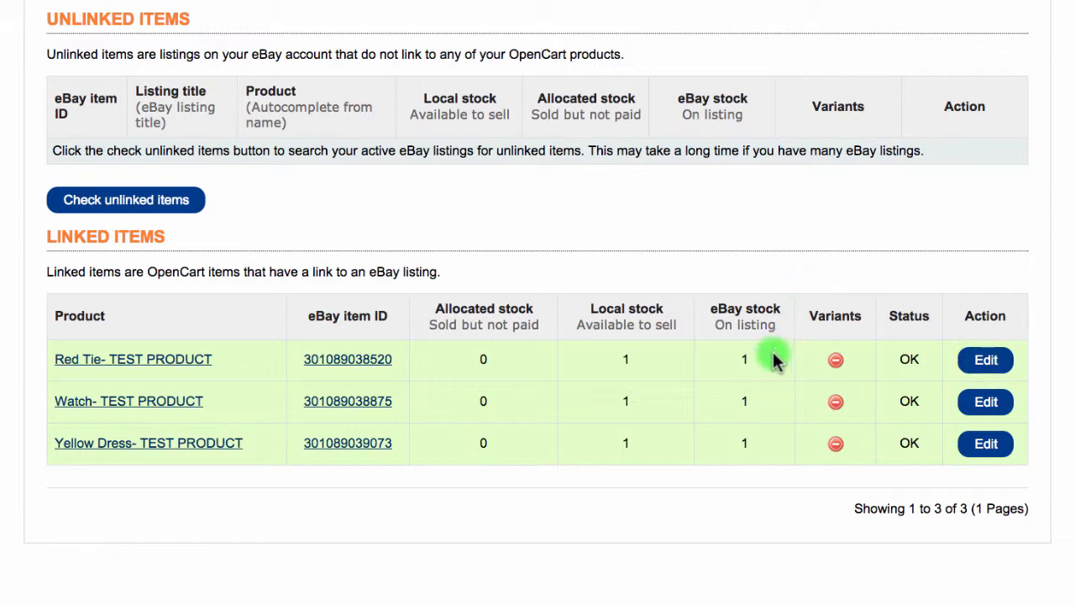
mouse_move(763, 435)
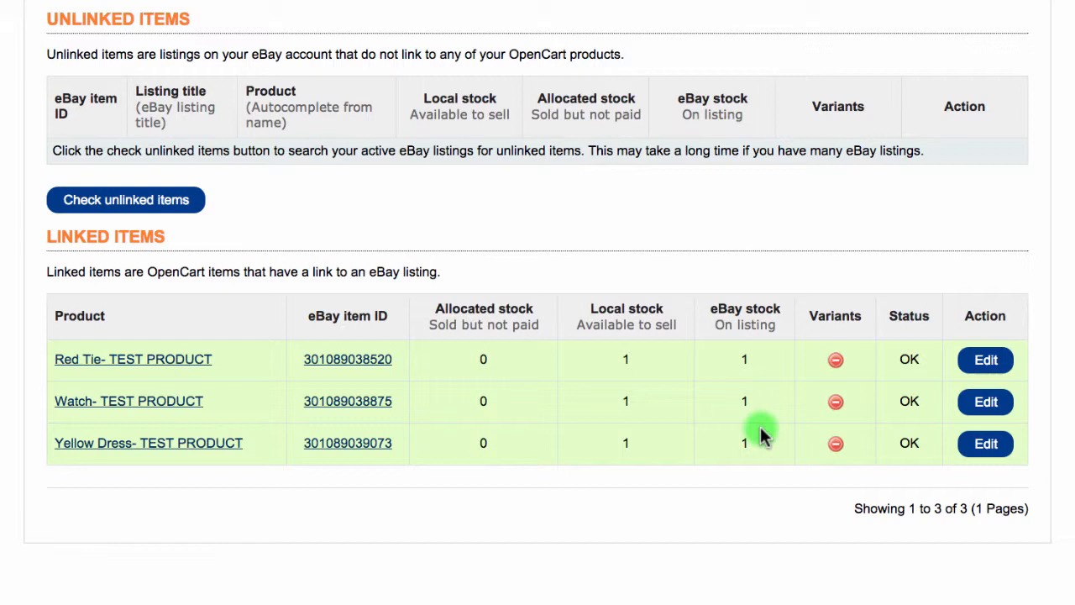
mouse_move(930, 473)
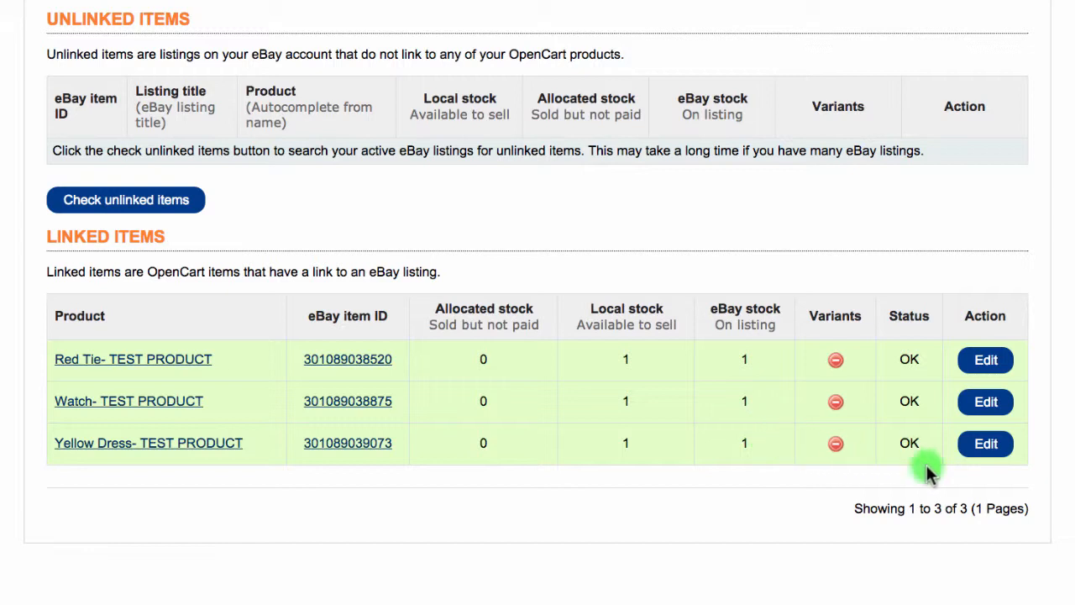
mouse_move(945, 500)
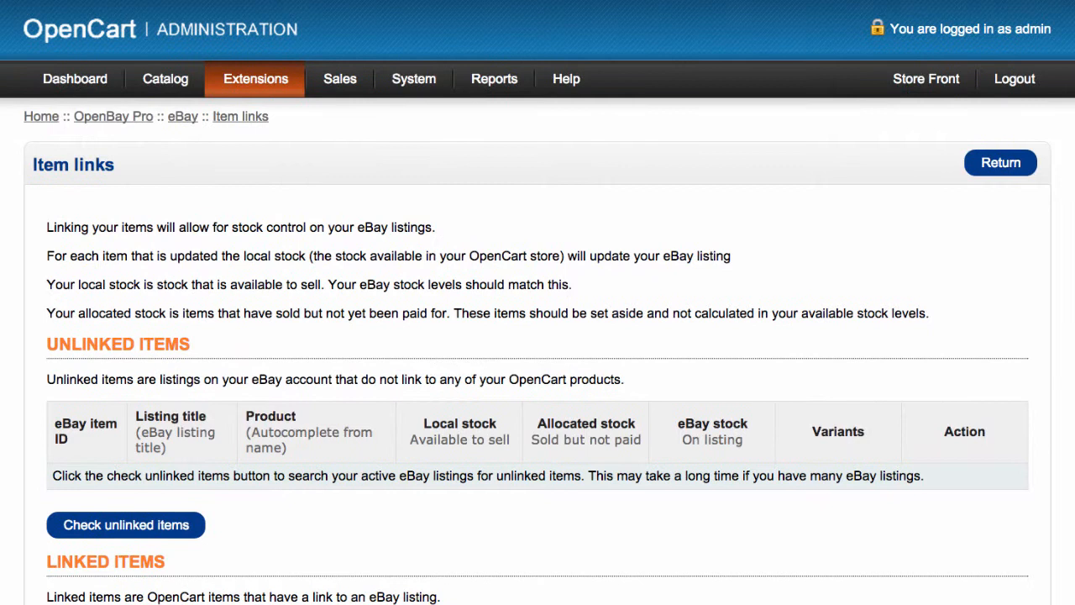
Step: Open OpenBay Pro Manage items and scroll down to the Red Tie product
click(255, 78)
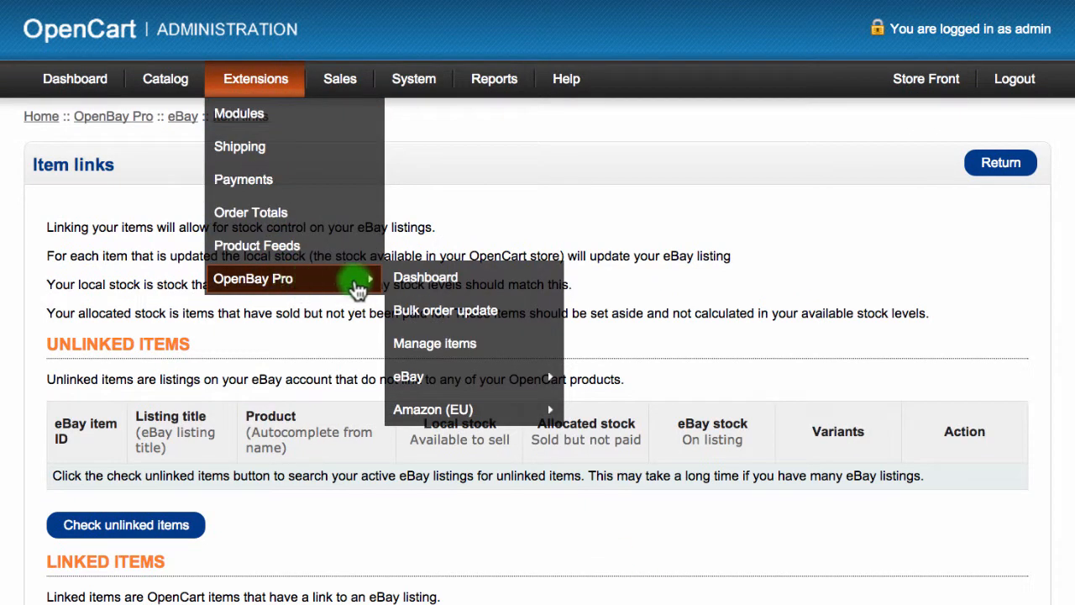
click(434, 343)
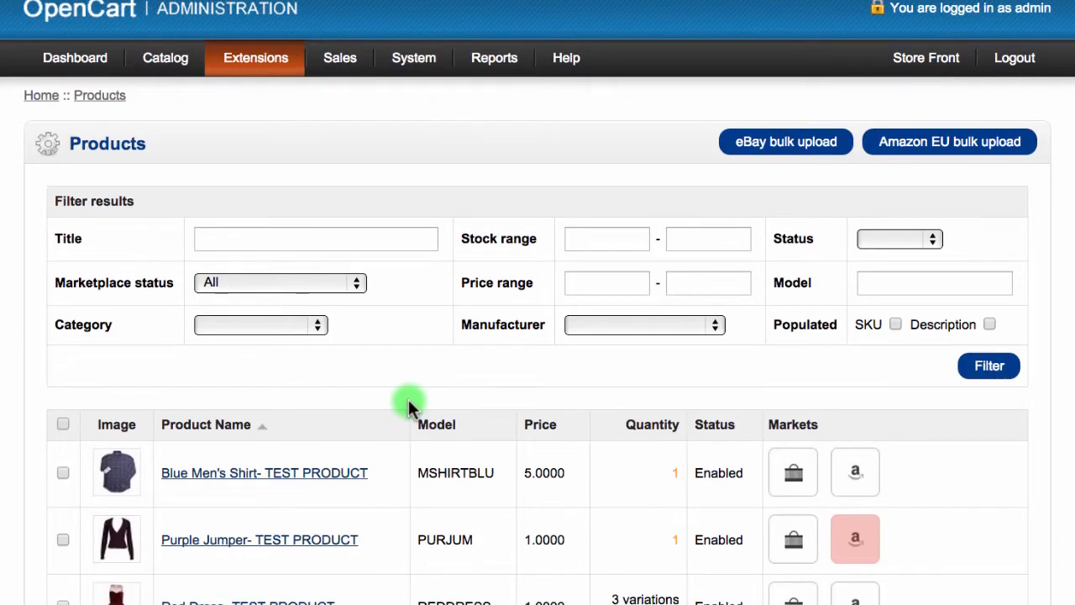
scroll(down, 3)
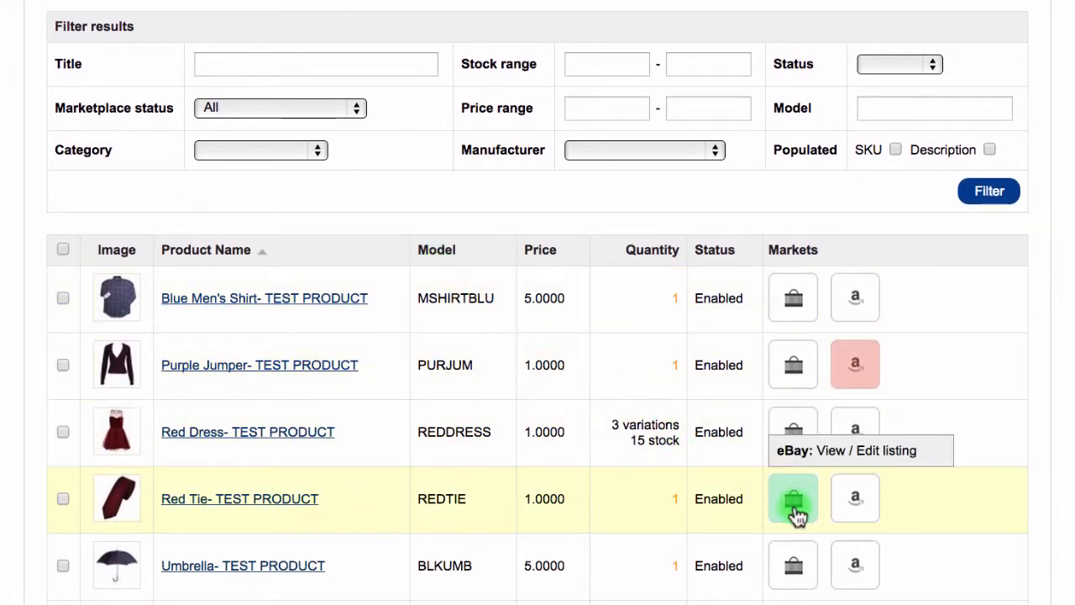
mouse_move(793, 498)
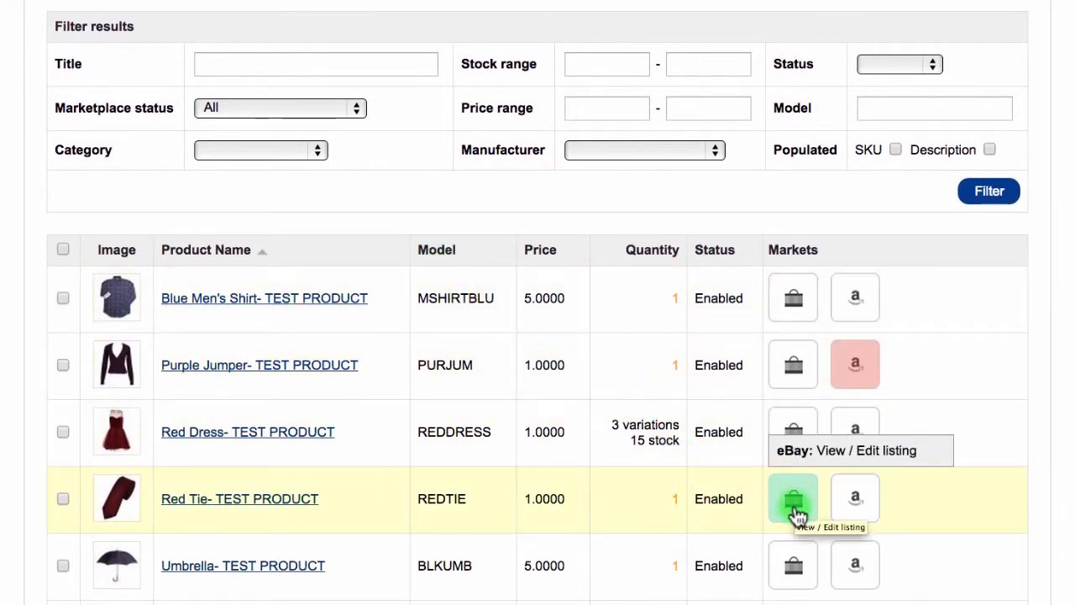
Step: Open the Red Tie eBay listing's revise page for editing
click(793, 498)
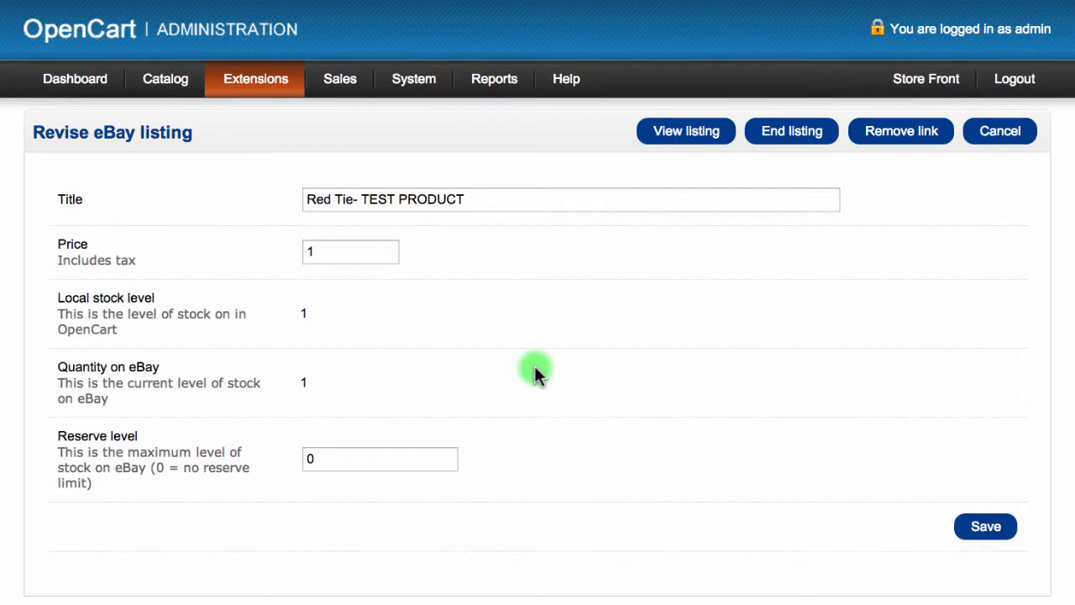
mouse_move(490, 260)
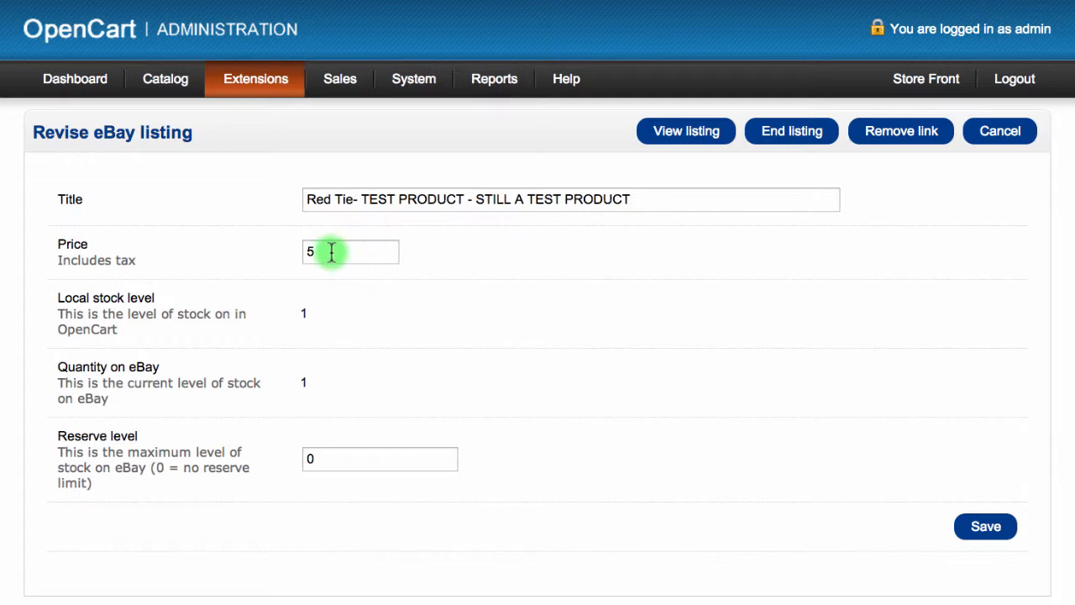
mouse_move(366, 463)
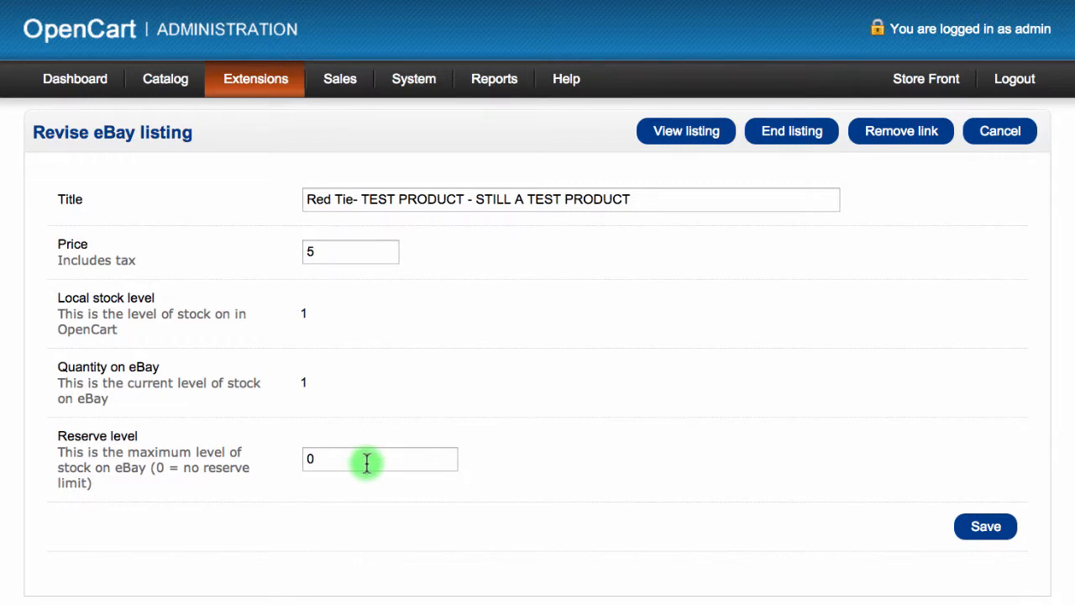